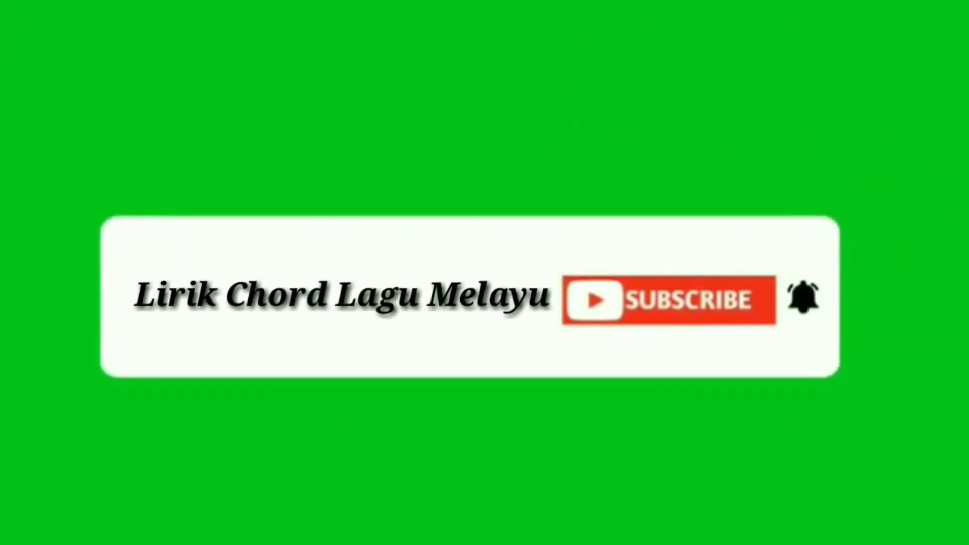
pyautogui.click(667, 300)
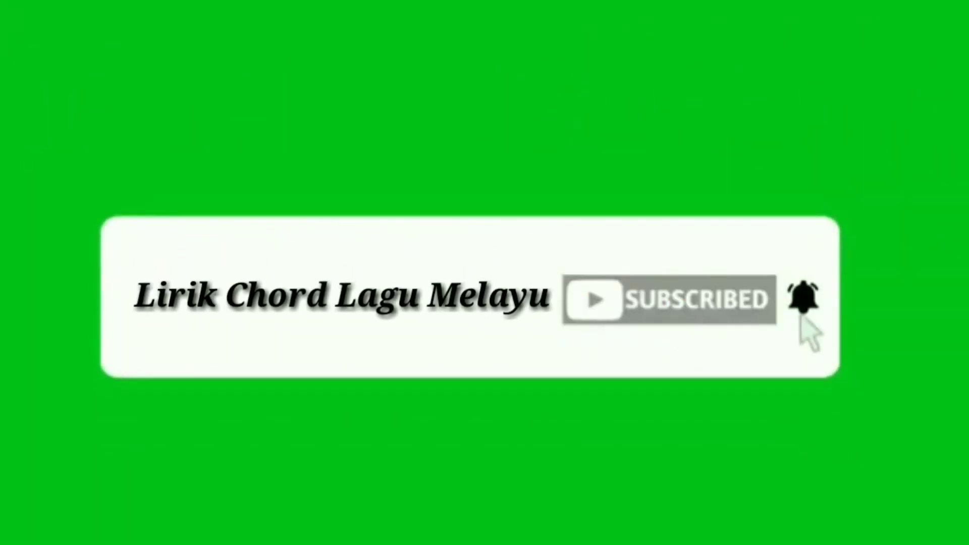
pyautogui.click(801, 303)
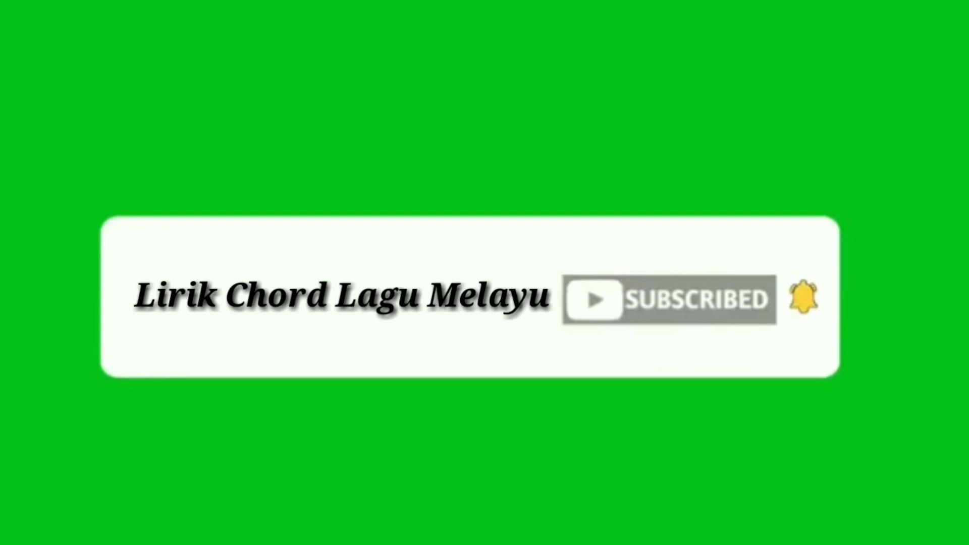